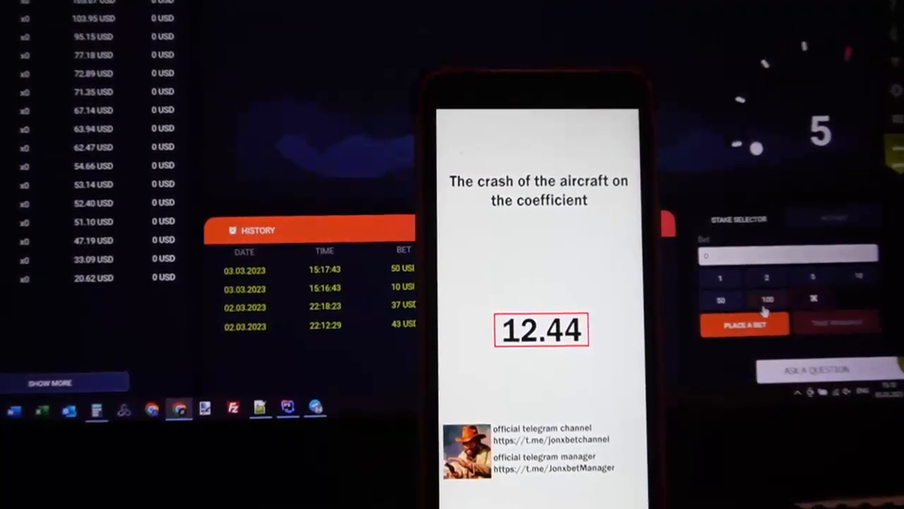
Step: Bet 100 USD on the round and take winnings near 12.27x for a 1225 USD win
left_click(743, 323)
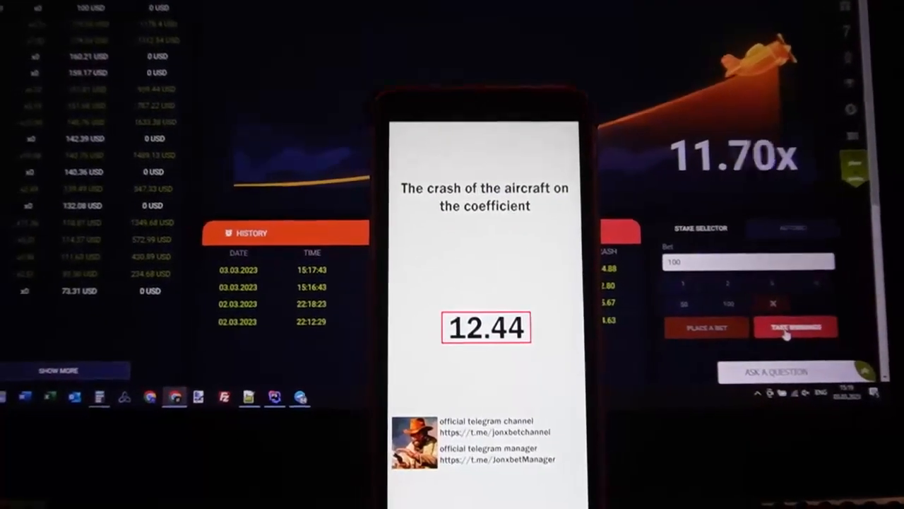
left_click(795, 327)
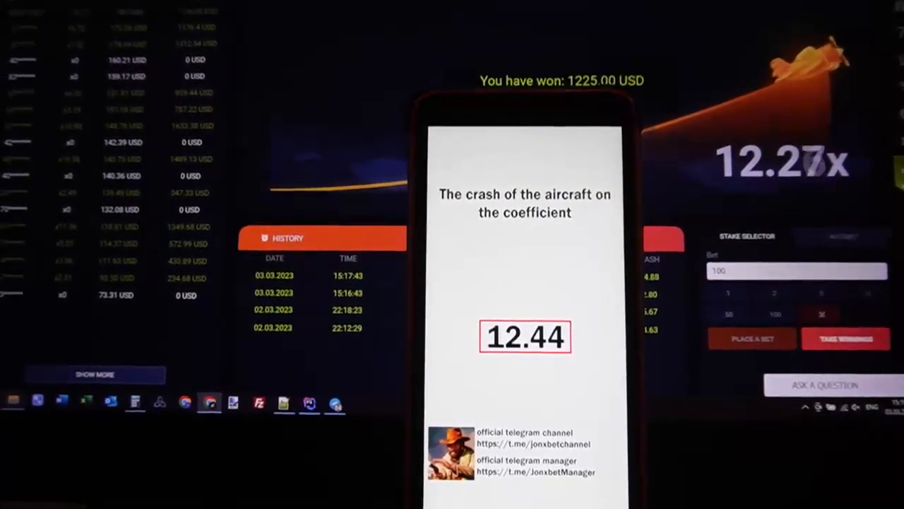